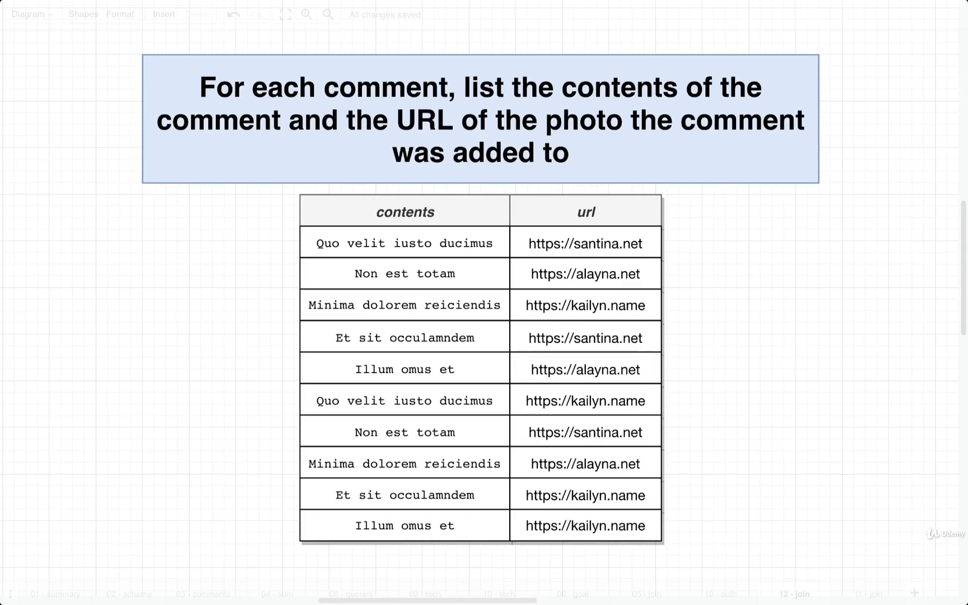
mouse_move(124, 129)
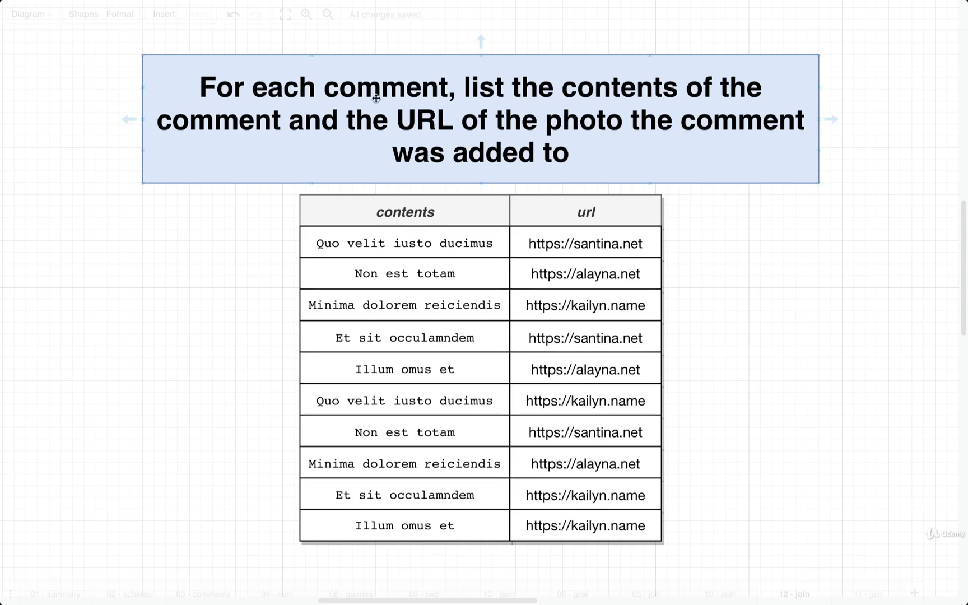
mouse_move(270, 130)
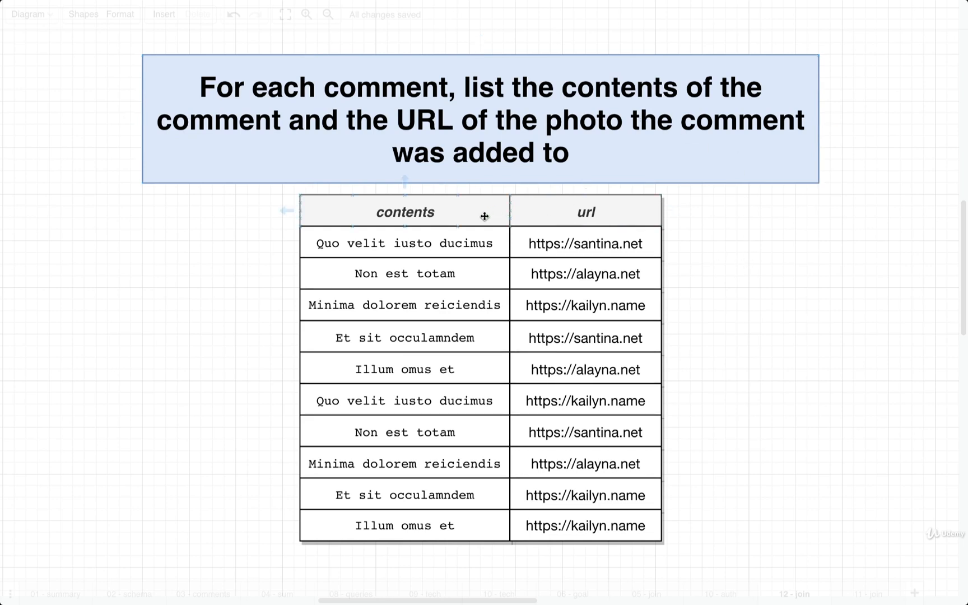
- Switch from the problem statement to the '11 - join' database diagram page
click(405, 211)
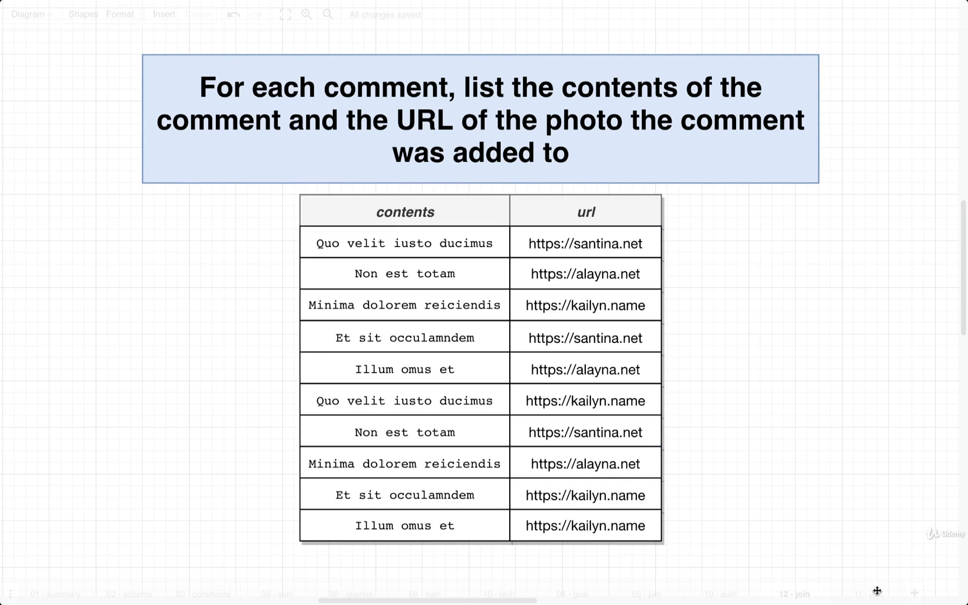
click(870, 594)
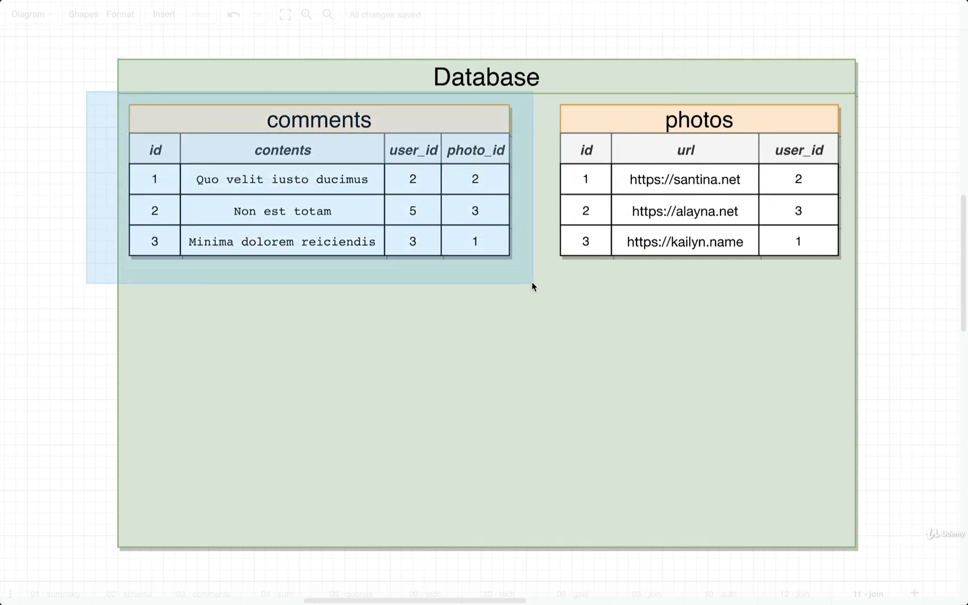
- Copy the comments table below the originals and widen its header for the photos columns
drag(320, 179, 331, 191)
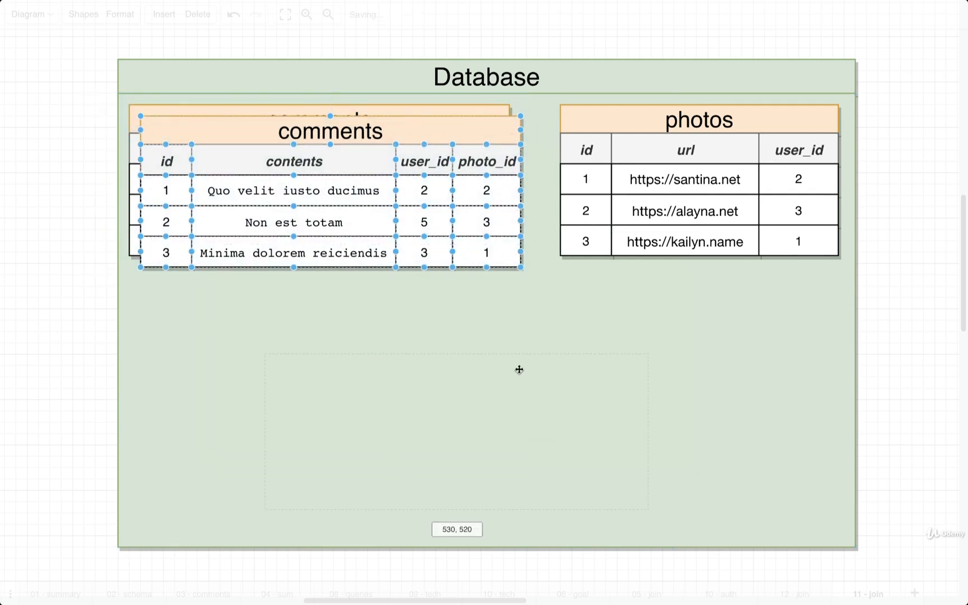
drag(330, 198, 412, 324)
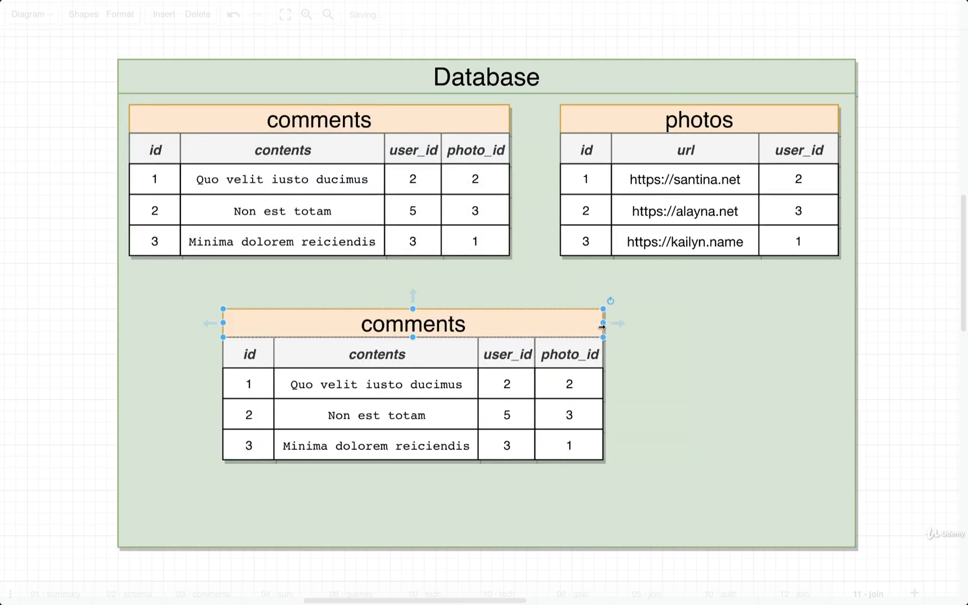
drag(602, 324, 833, 324)
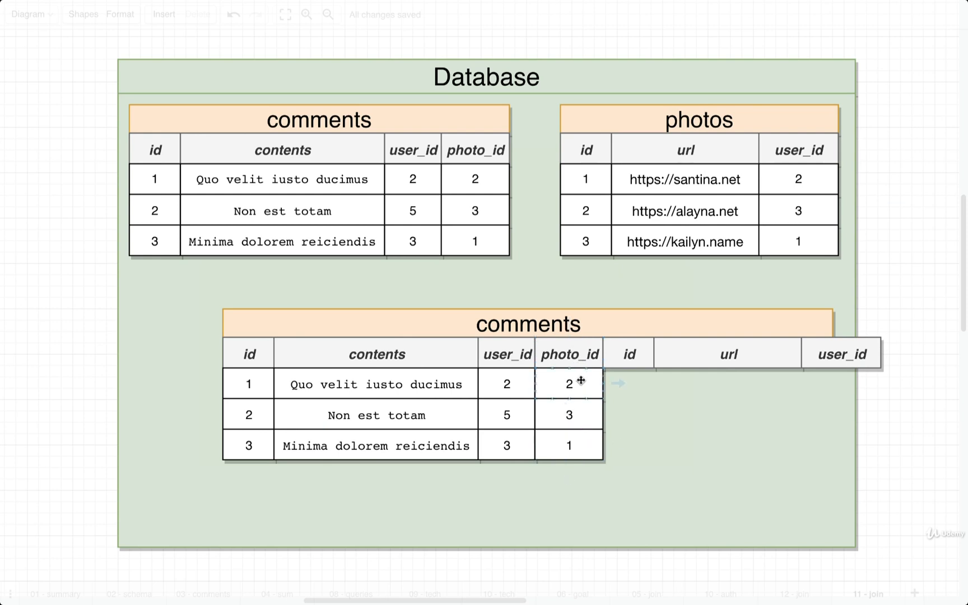
click(568, 383)
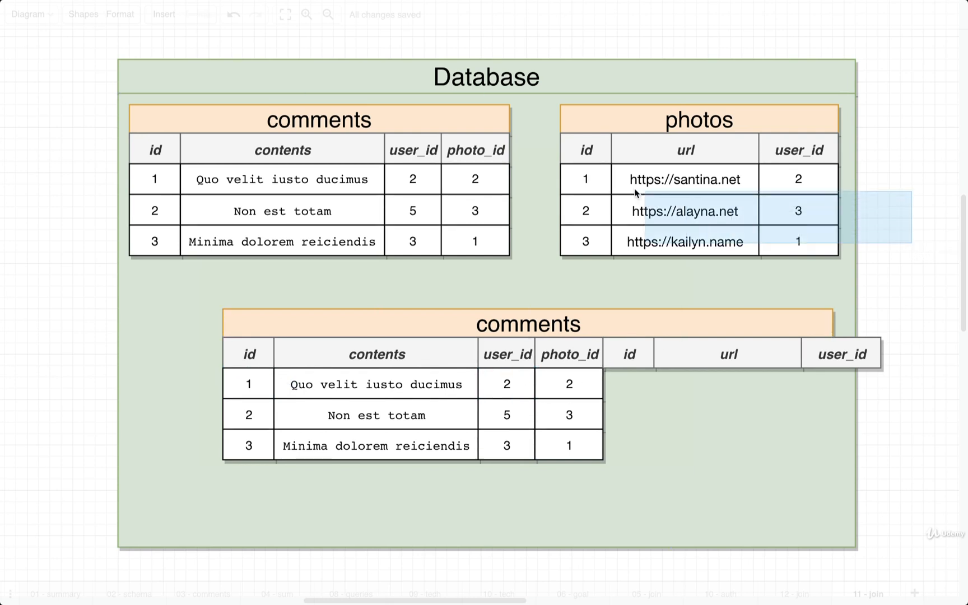
drag(685, 211, 728, 371)
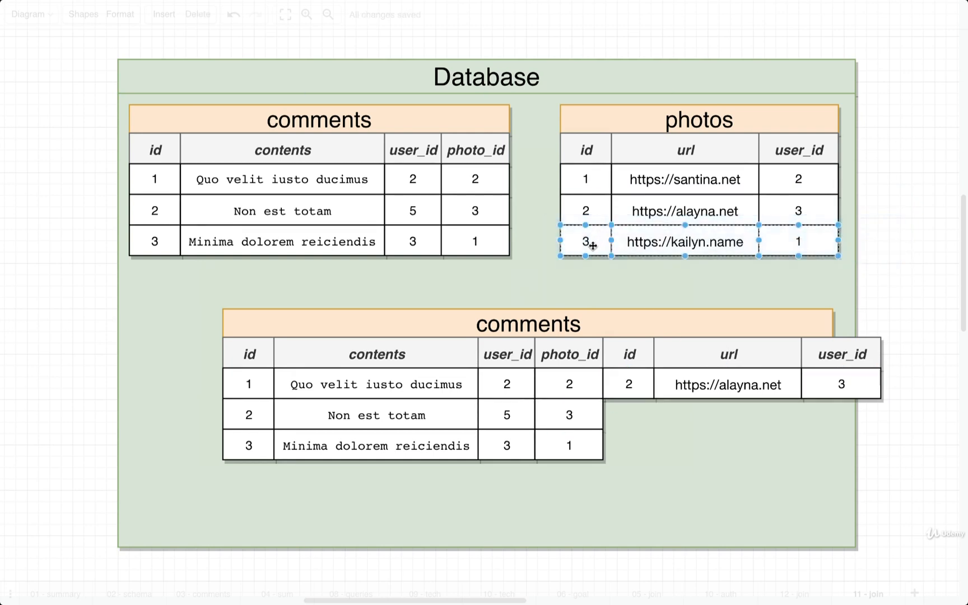
drag(593, 241, 626, 415)
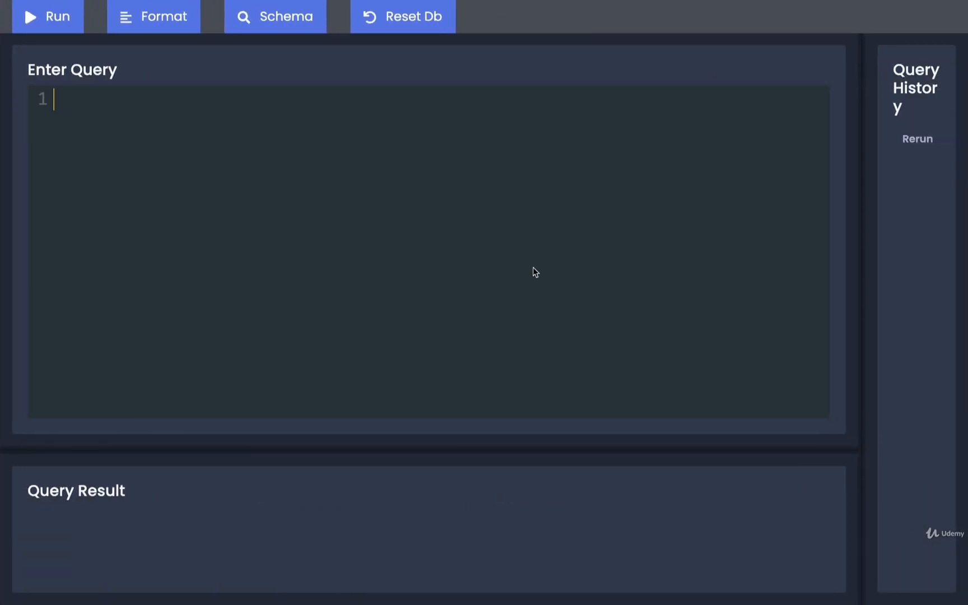
- Write SELECT contents, url FROM comments JOIN photos ON in the query editor
text(SELE)
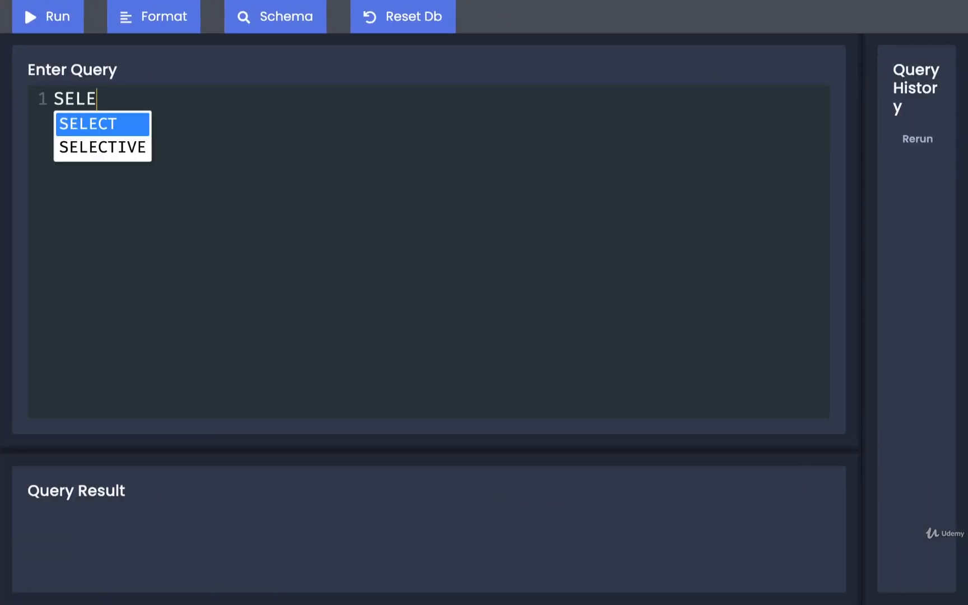
click(88, 123)
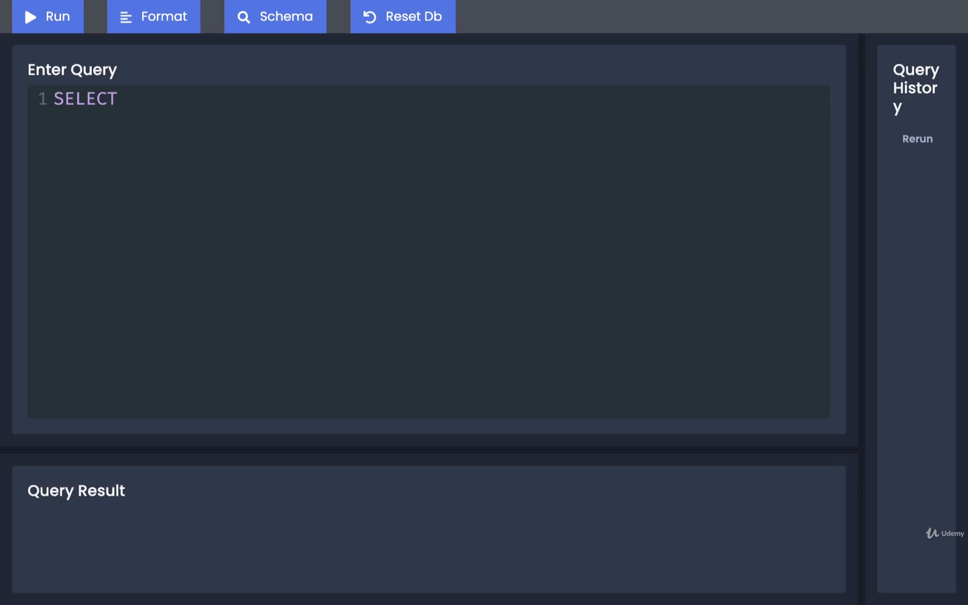
text(contents, url)
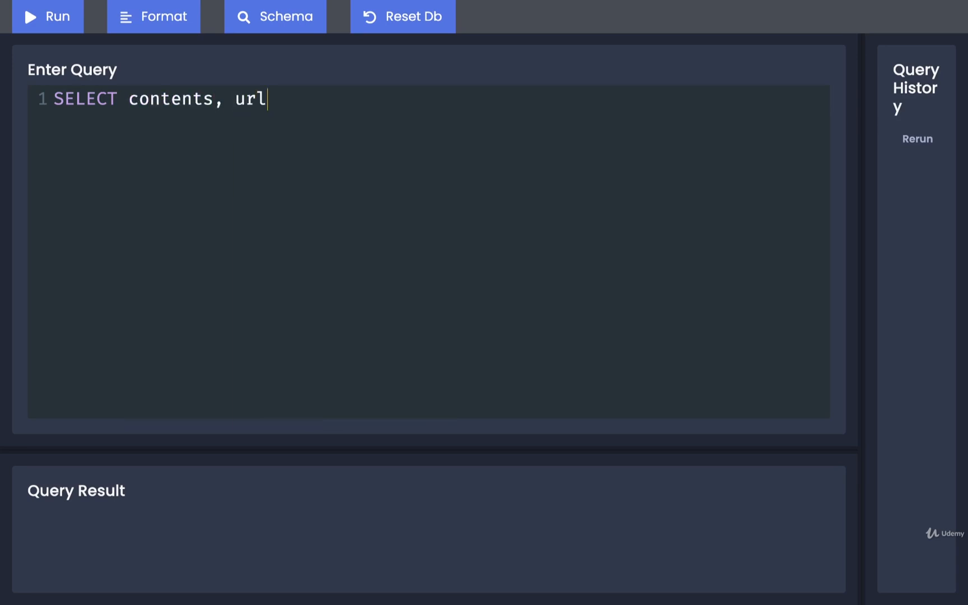
text(FROM)
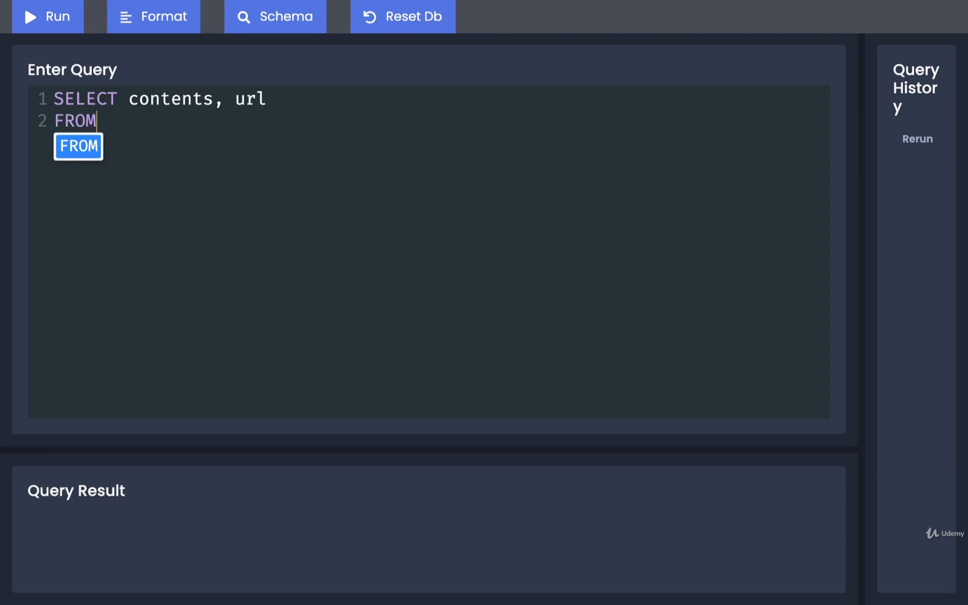
text(comments)
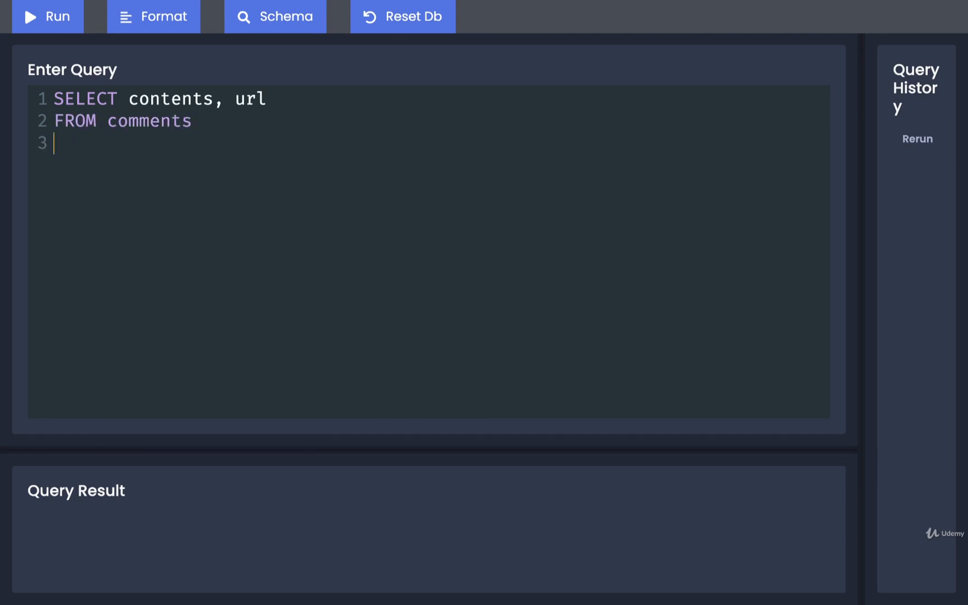
text(JOIN phot)
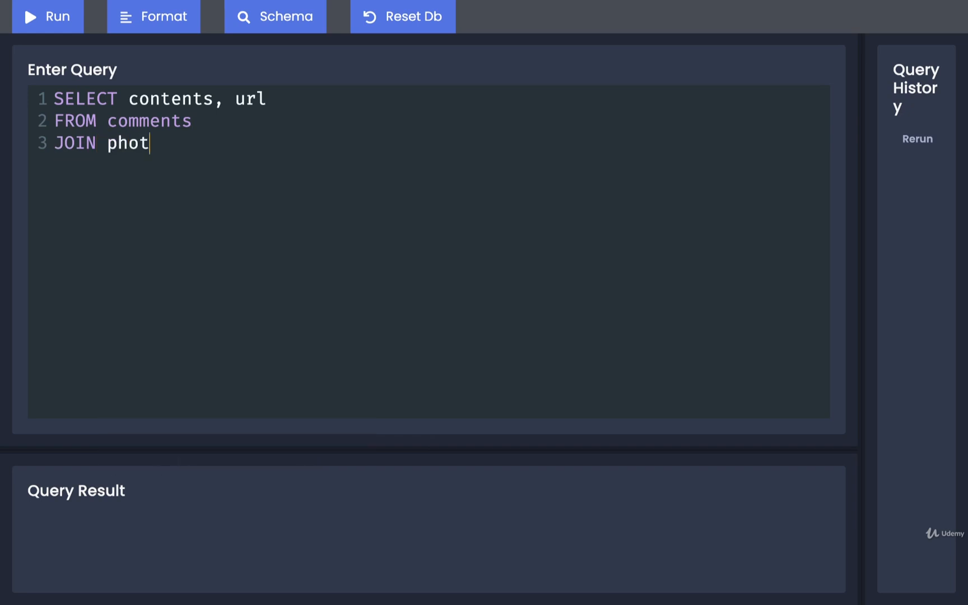
text(os ON)
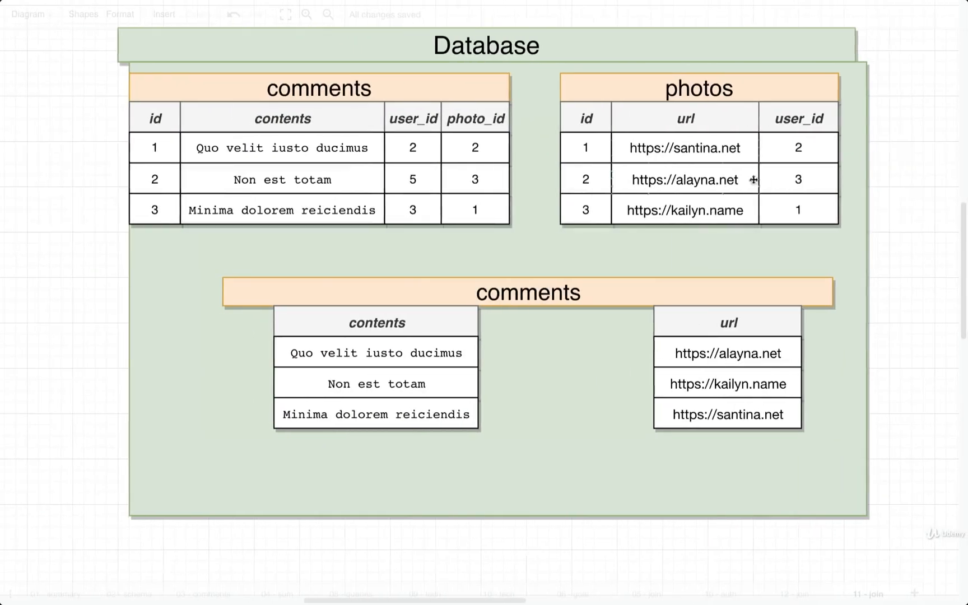
- Return to the pg-sql.com tab with the unfinished JOIN query
click(584, 118)
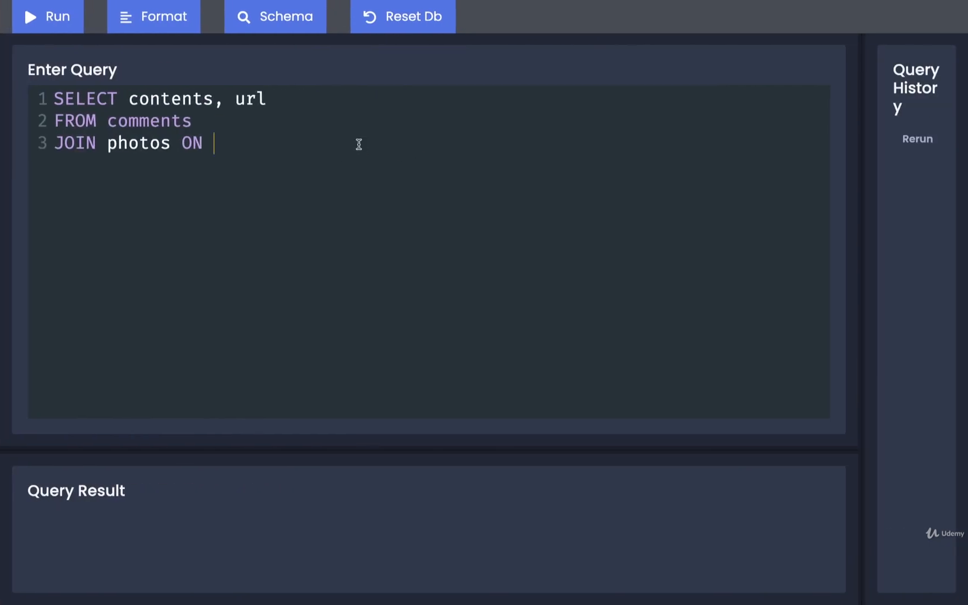
- Finish the join condition photos.id = comments.photo_id; and run the query
text(photos.id =)
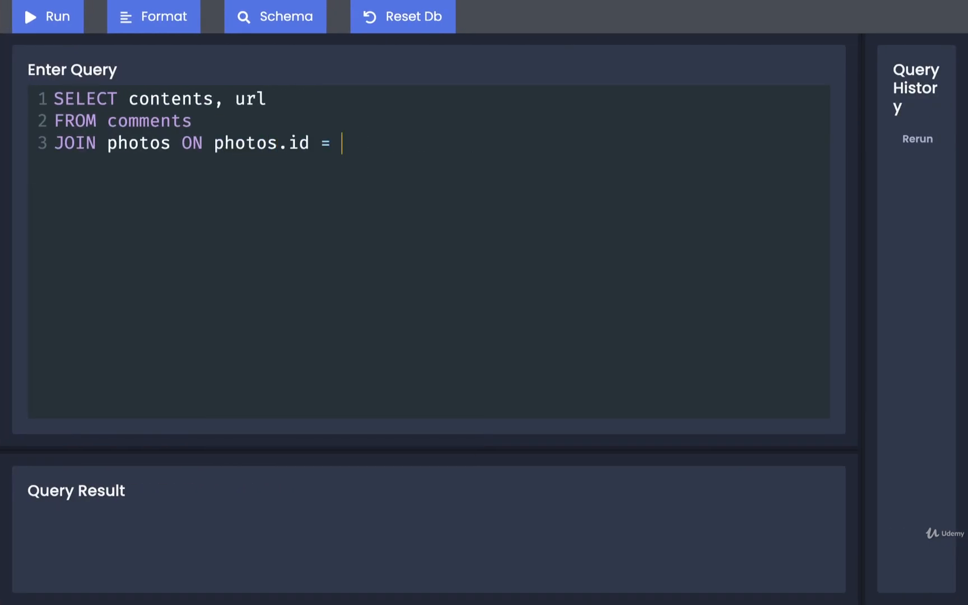
text(comments.)
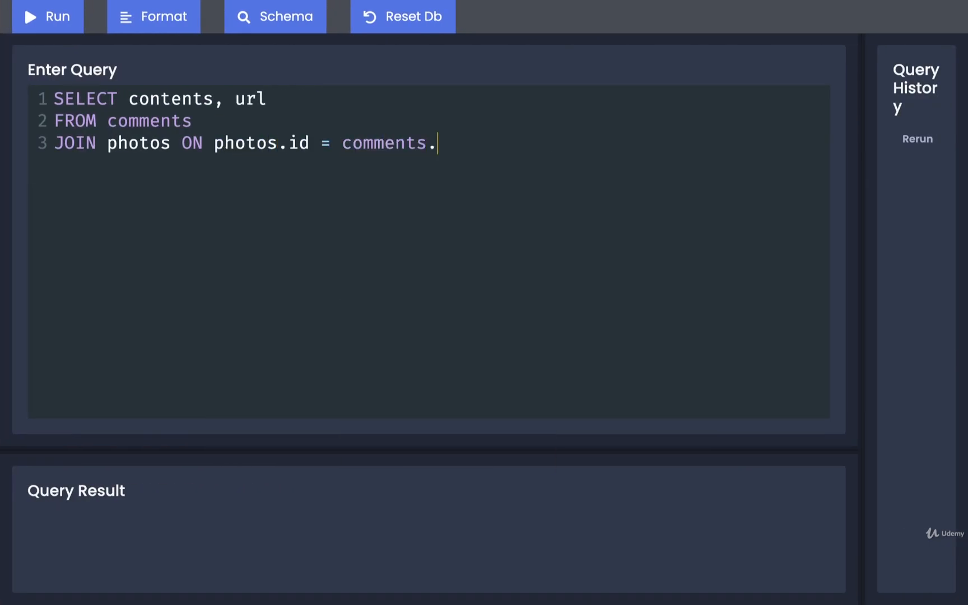
text(photo_id)
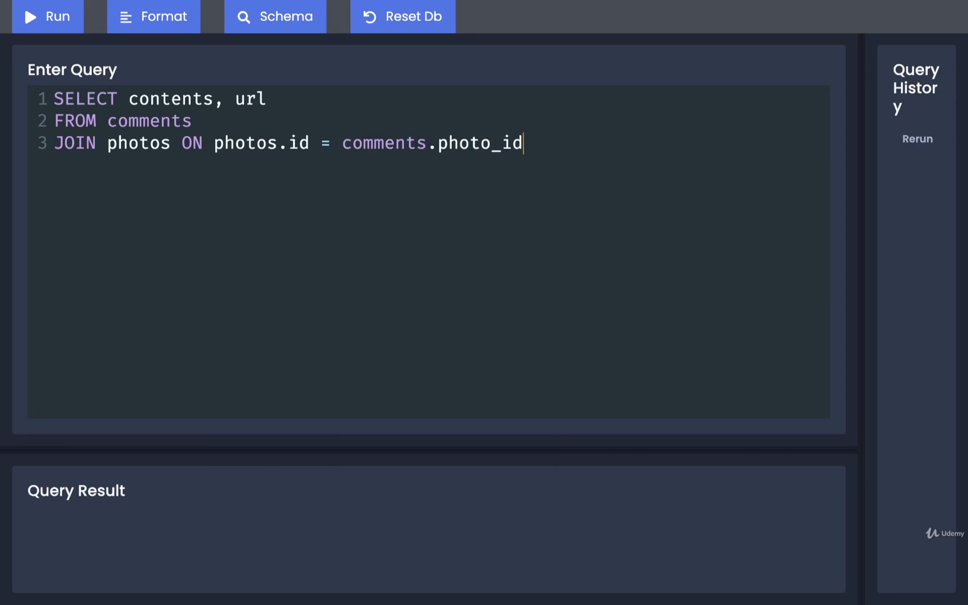
text(;)
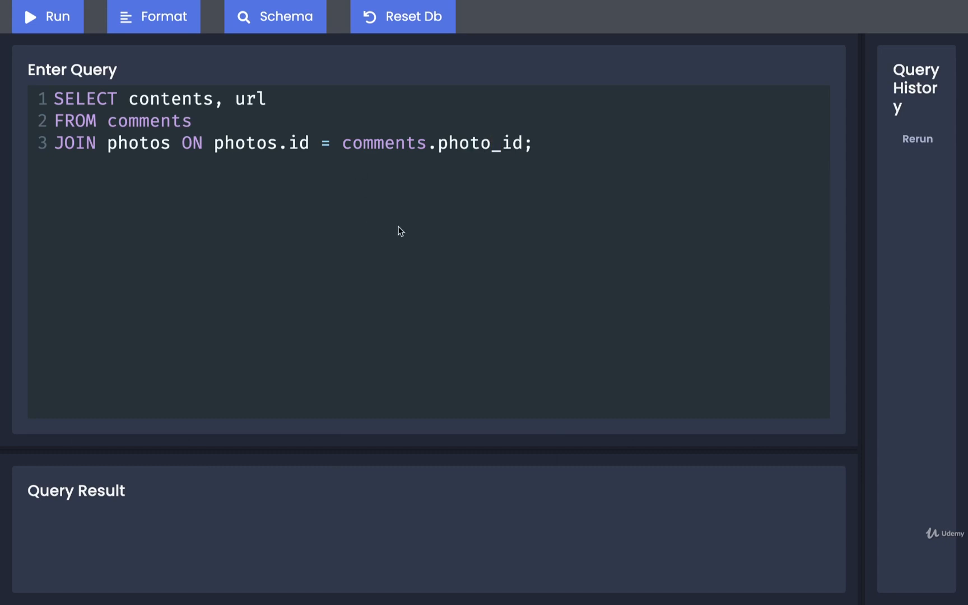
click(47, 16)
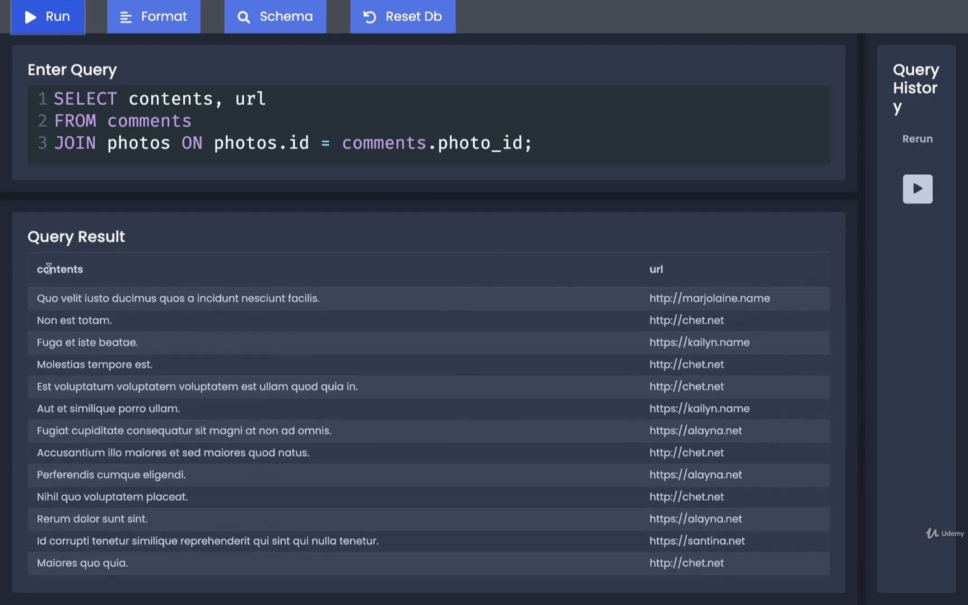
double_click(656, 269)
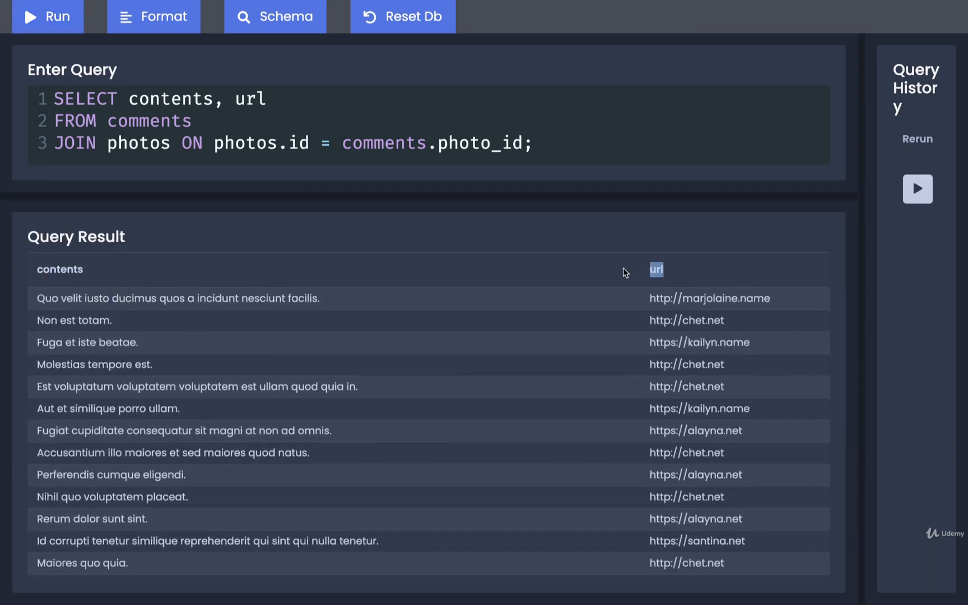
mouse_move(175, 467)
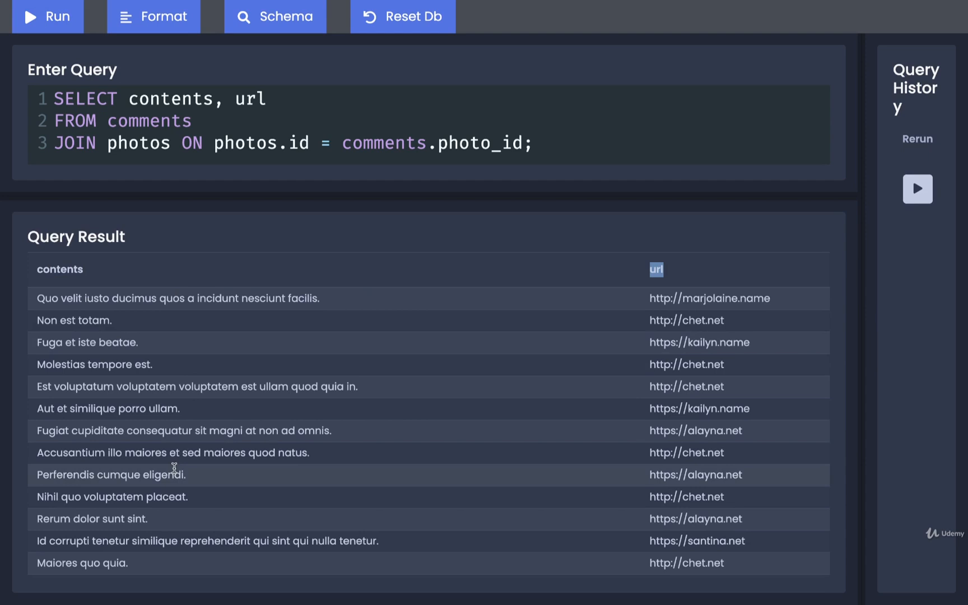